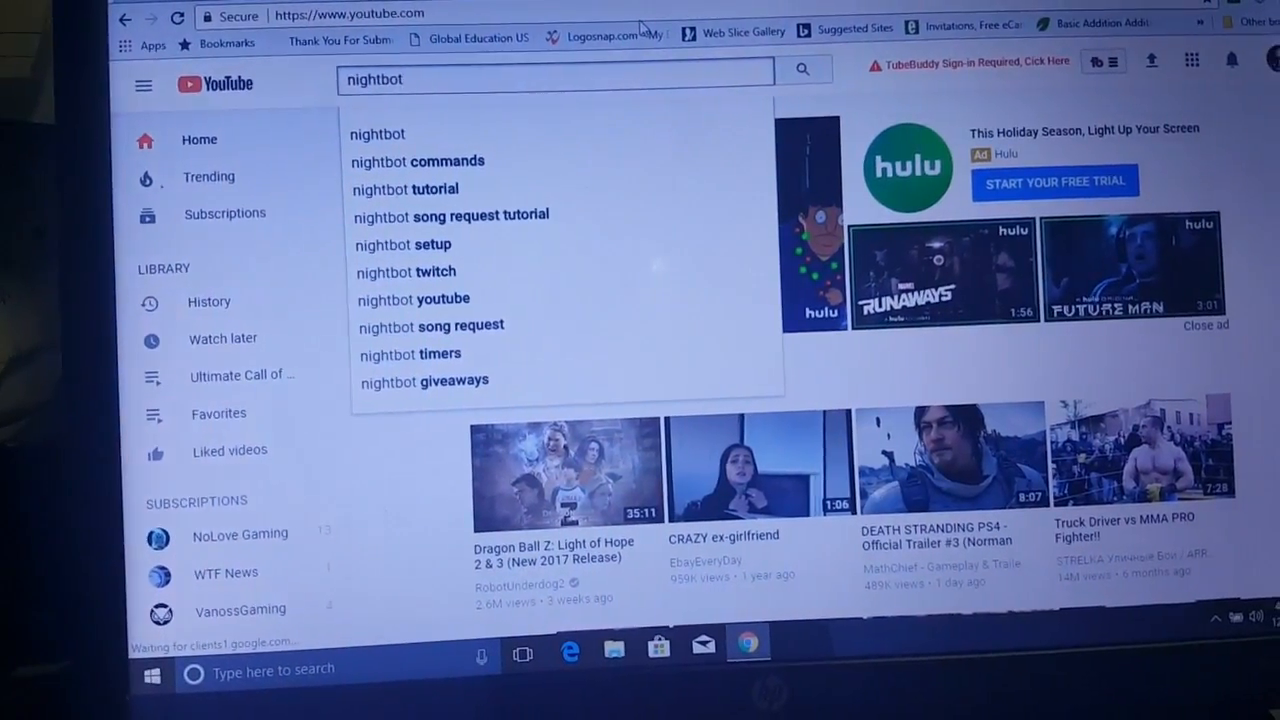
# - Search YouTube for 'nightbot' and reach the Nightbot website home page
pyautogui.click(812, 68)
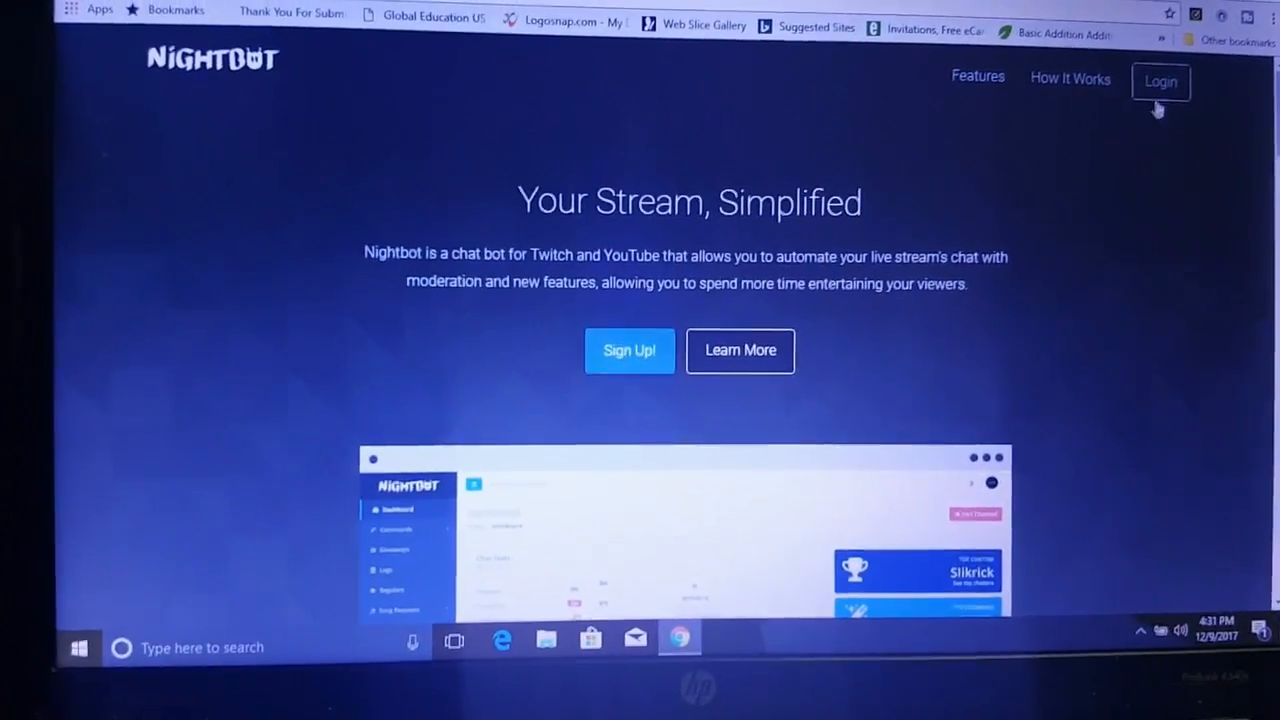
# - Sign in to Nightbot with the YouTube account and allow Google access, reaching the dashboard
pyautogui.click(1160, 82)
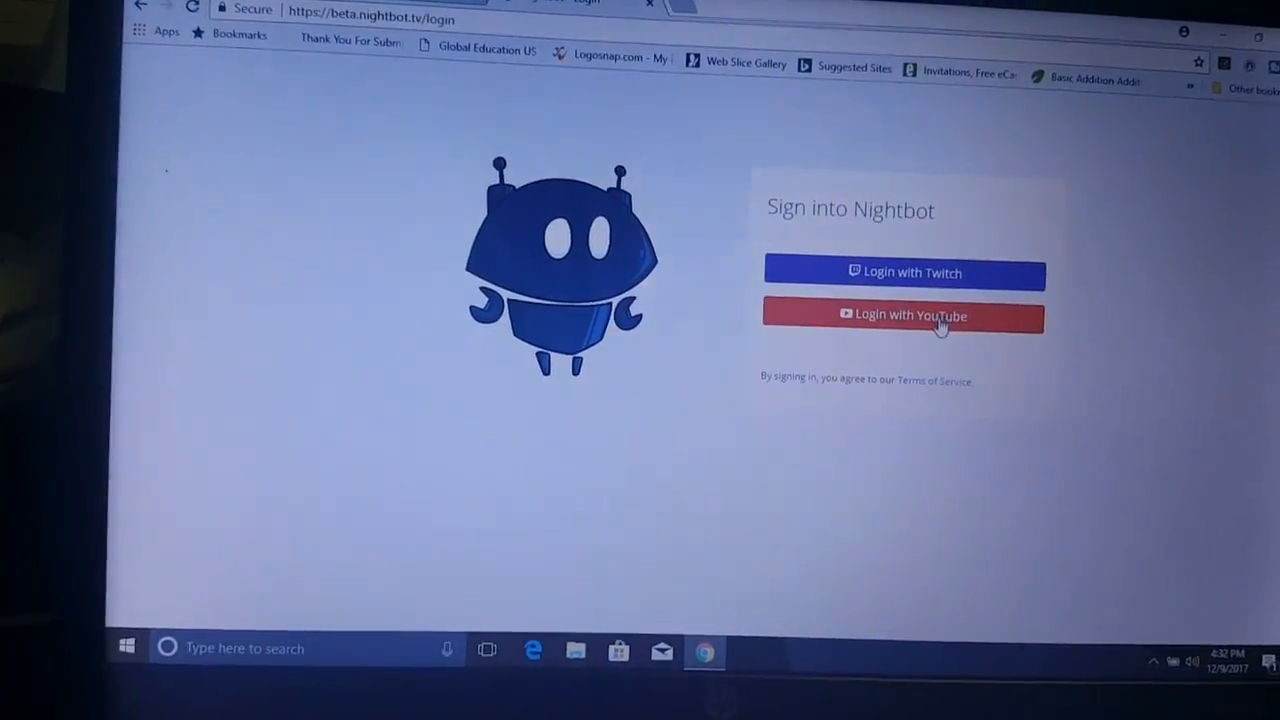
pyautogui.click(904, 316)
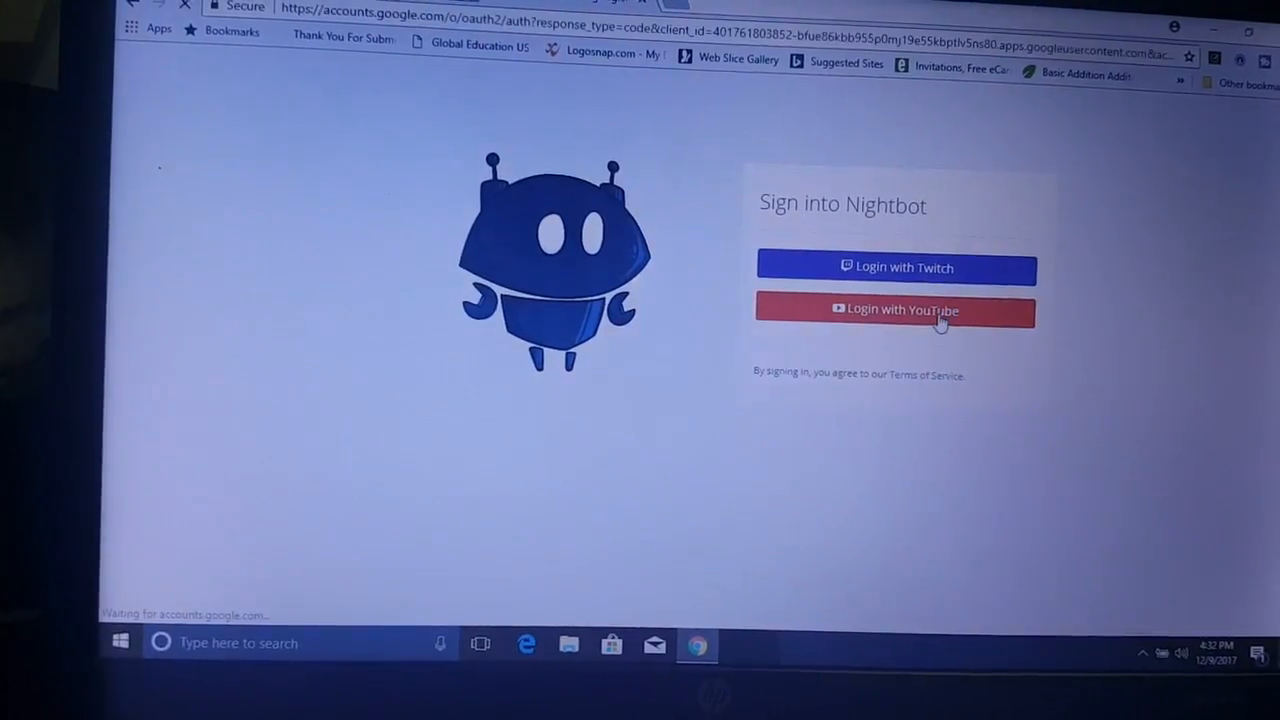
pyautogui.click(896, 308)
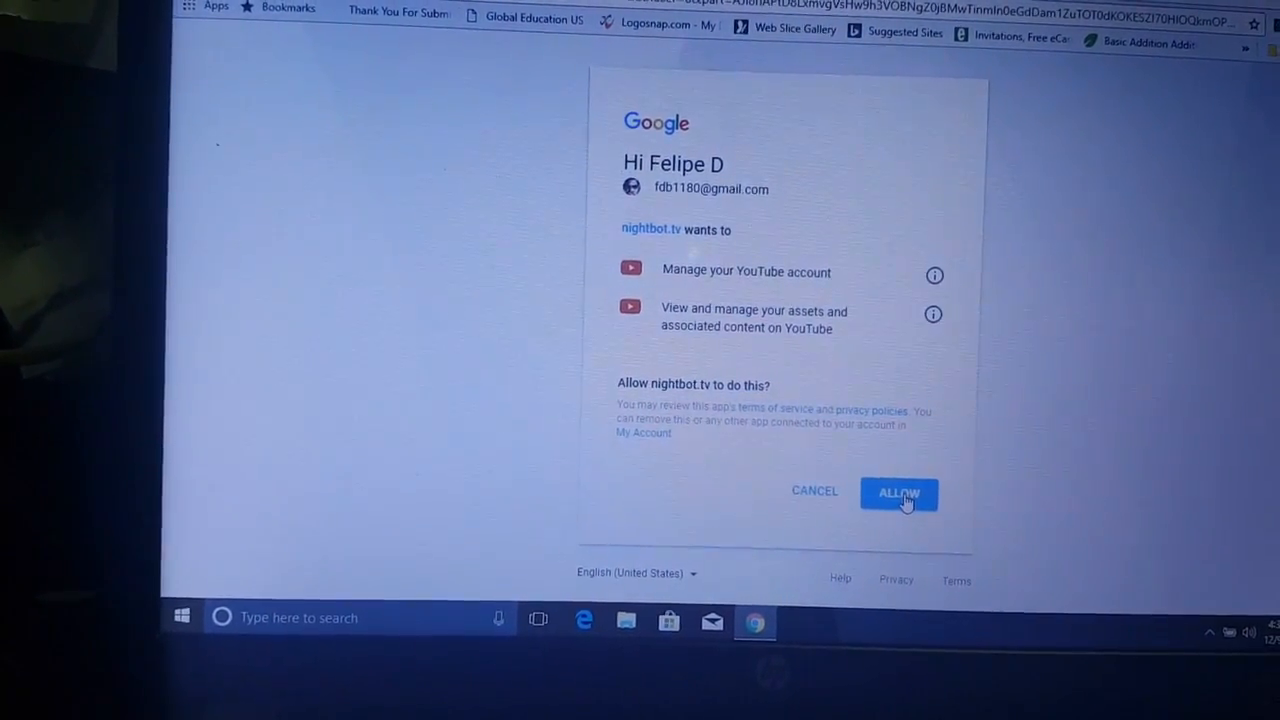
pyautogui.click(900, 492)
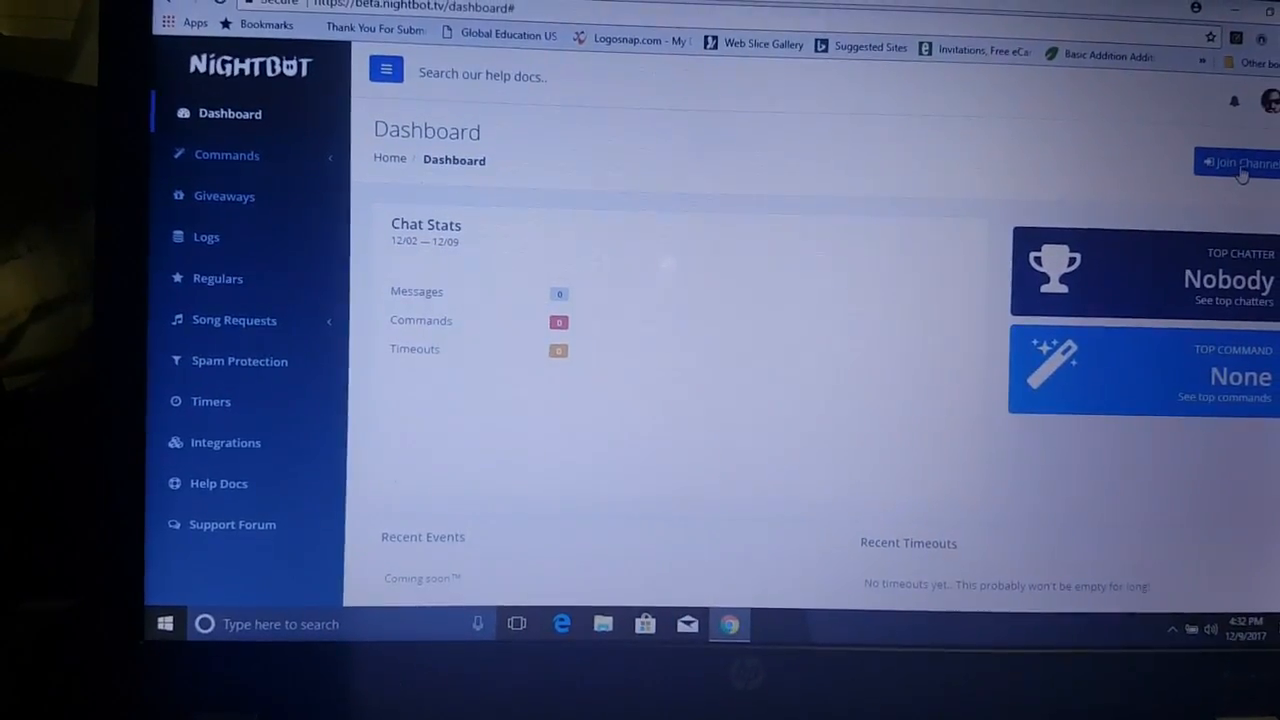
# - Have Nightbot join the YouTube channel from the dashboard
pyautogui.click(1236, 160)
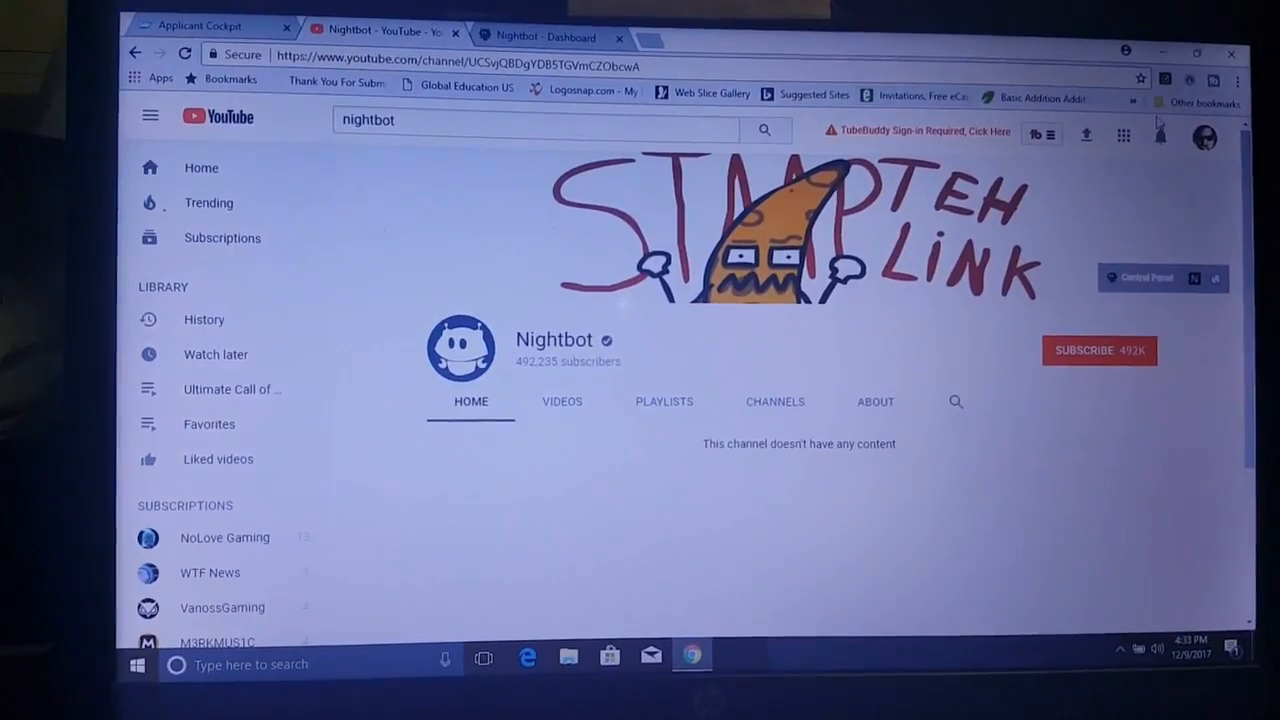
# - Reach Manage moderators for the live chat via Creator Studio's Live Streaming dashboard
pyautogui.click(1204, 136)
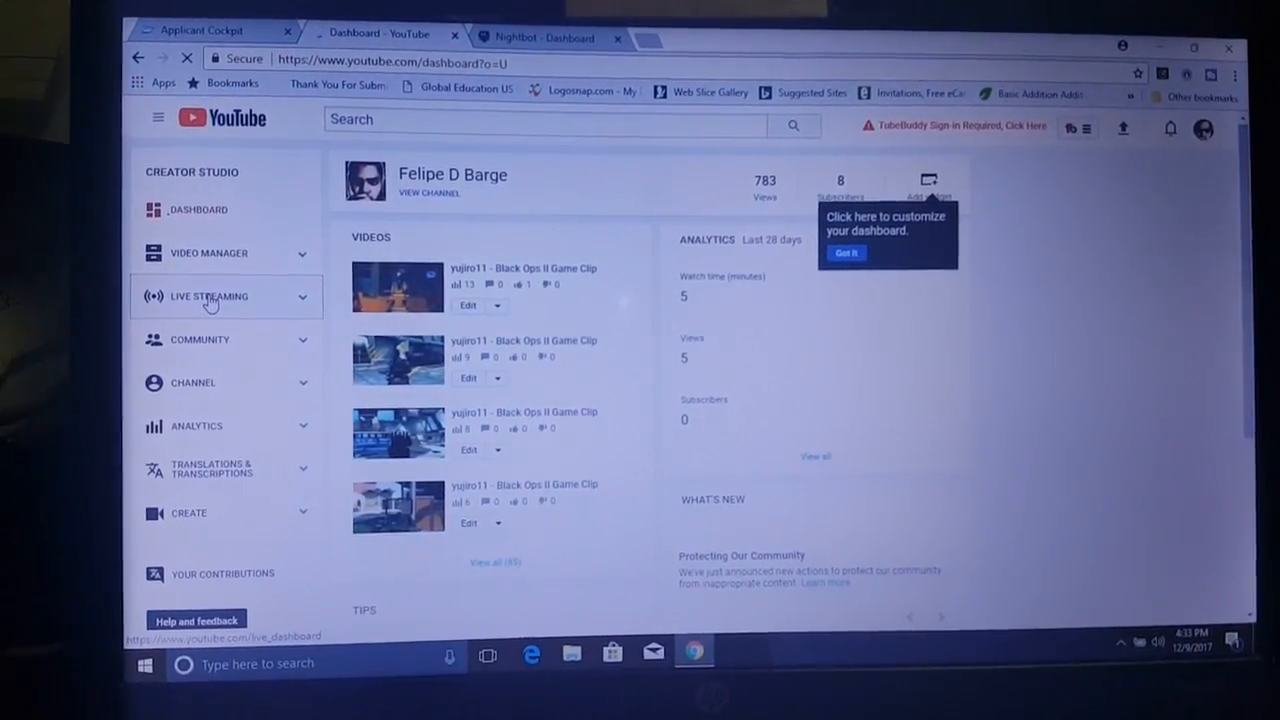
pyautogui.click(208, 296)
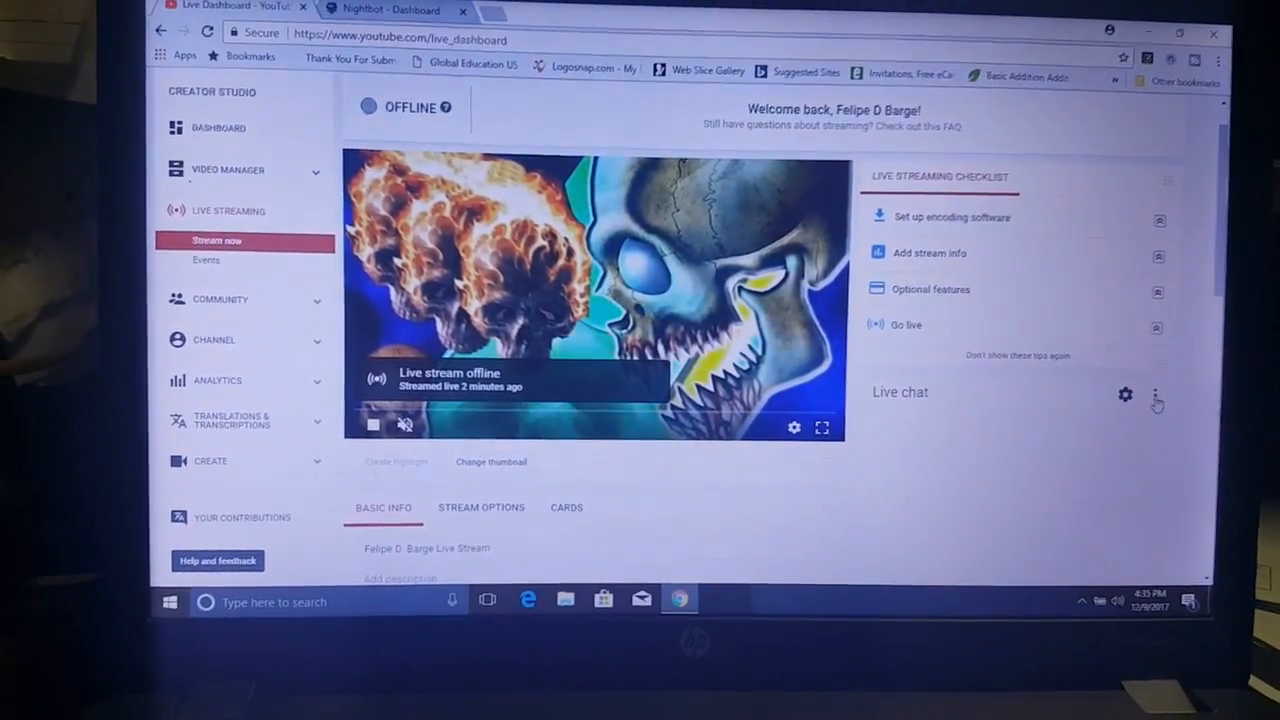
pyautogui.click(1156, 396)
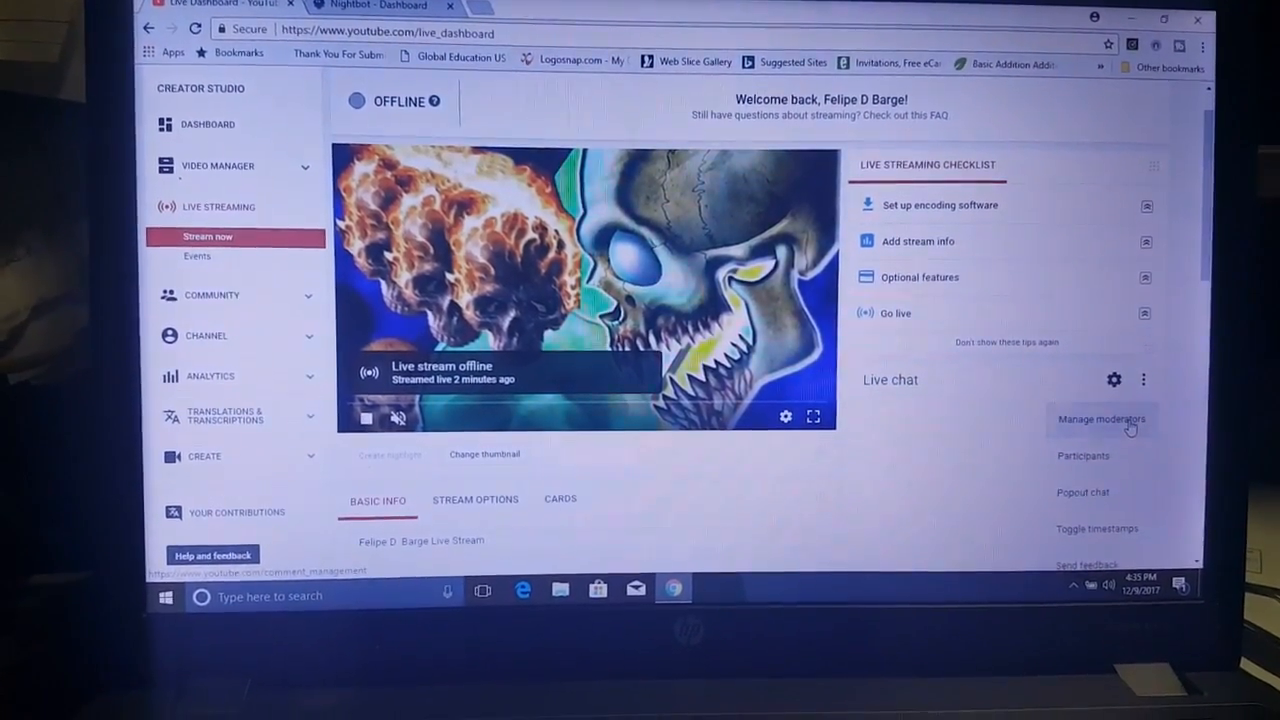
pyautogui.click(1096, 420)
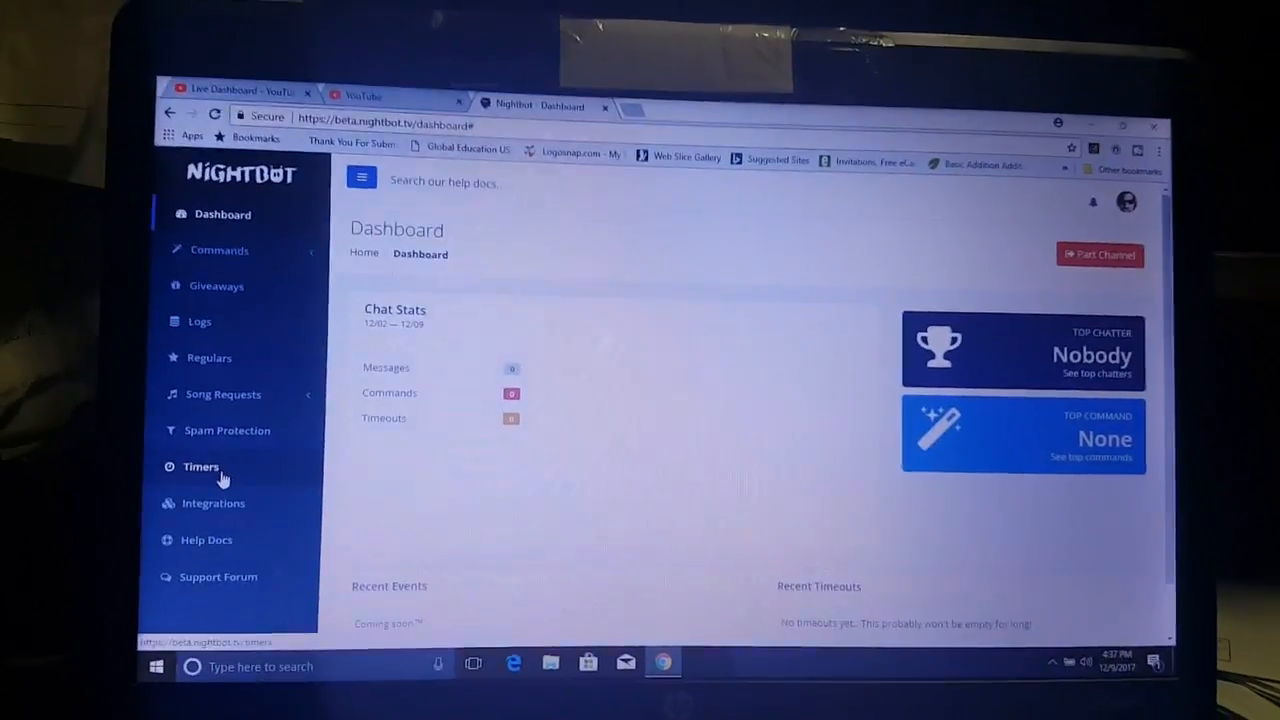
# - Start a new timer from Nightbot's Timers page
pyautogui.click(200, 468)
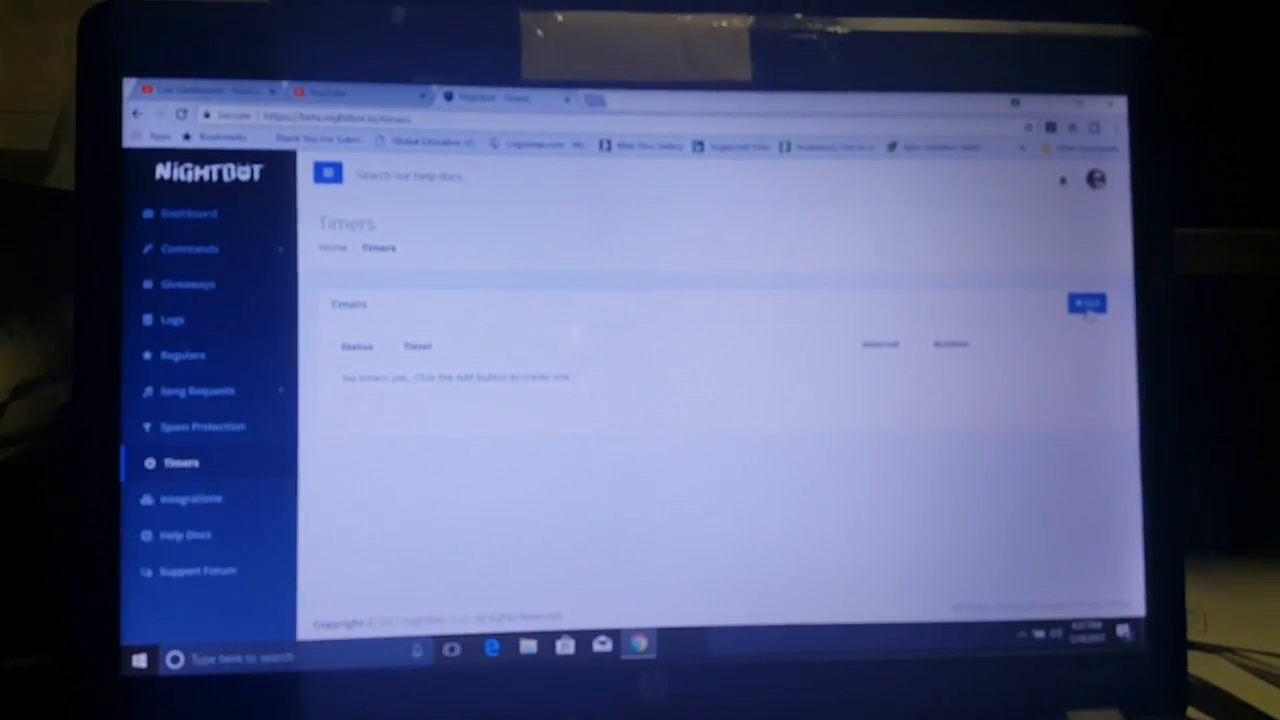
pyautogui.click(1088, 302)
pyautogui.write('su')
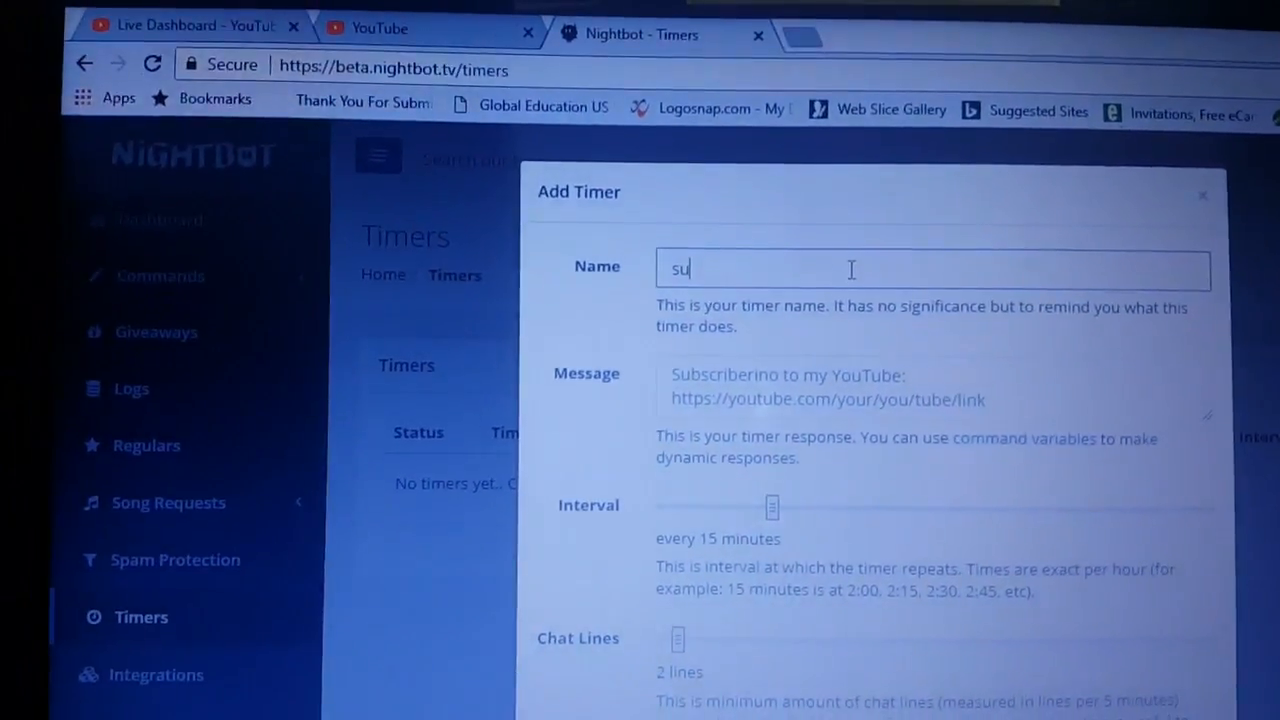
# - Name the timer 'subscribe' with message 'please subscribe to my youtube channel'
pyautogui.write('bscribe')
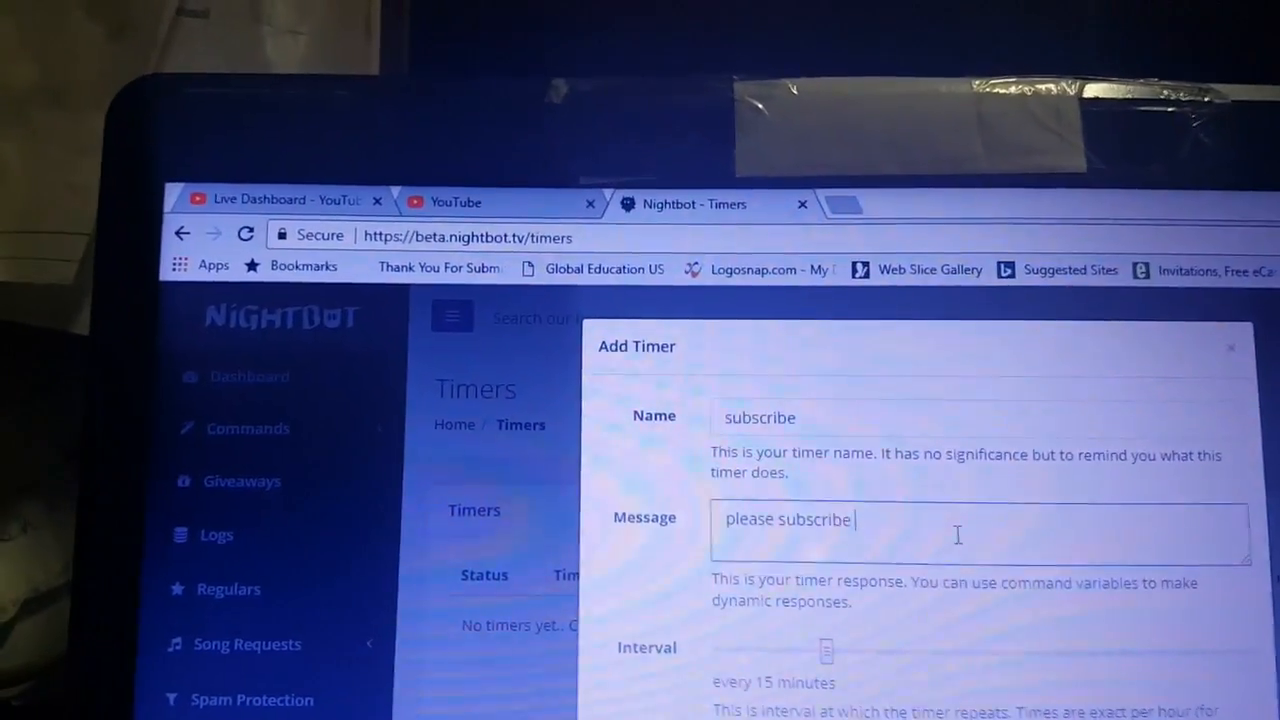
pyautogui.write('to my y')
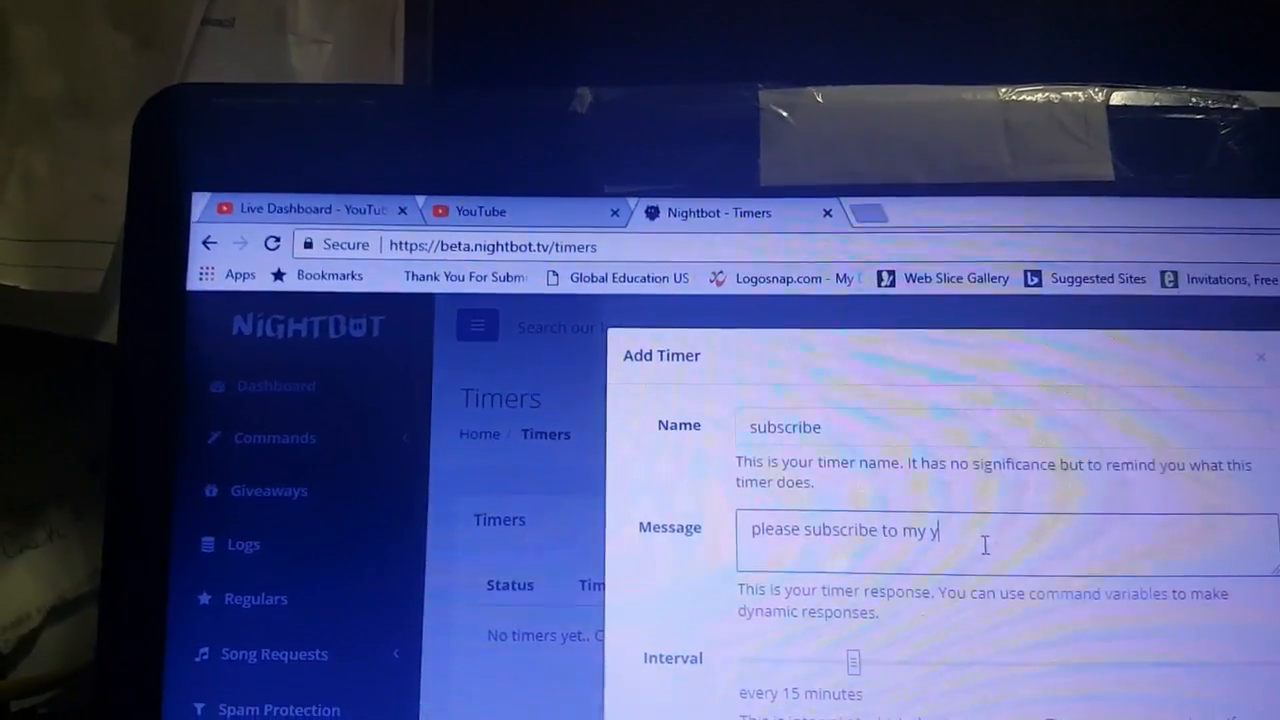
pyautogui.write('outube channel')
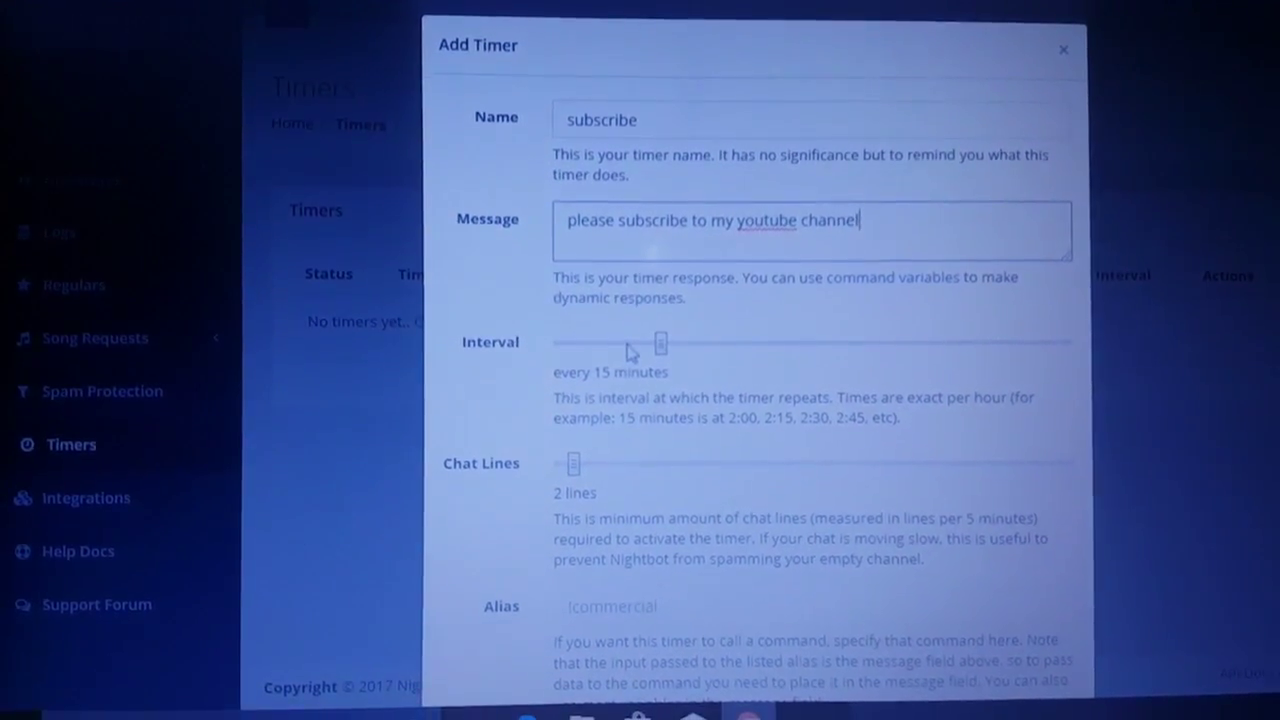
# - Set the timer interval to about 12 minutes with the slider
pyautogui.moveTo(656, 344); pyautogui.dragTo(556, 328)
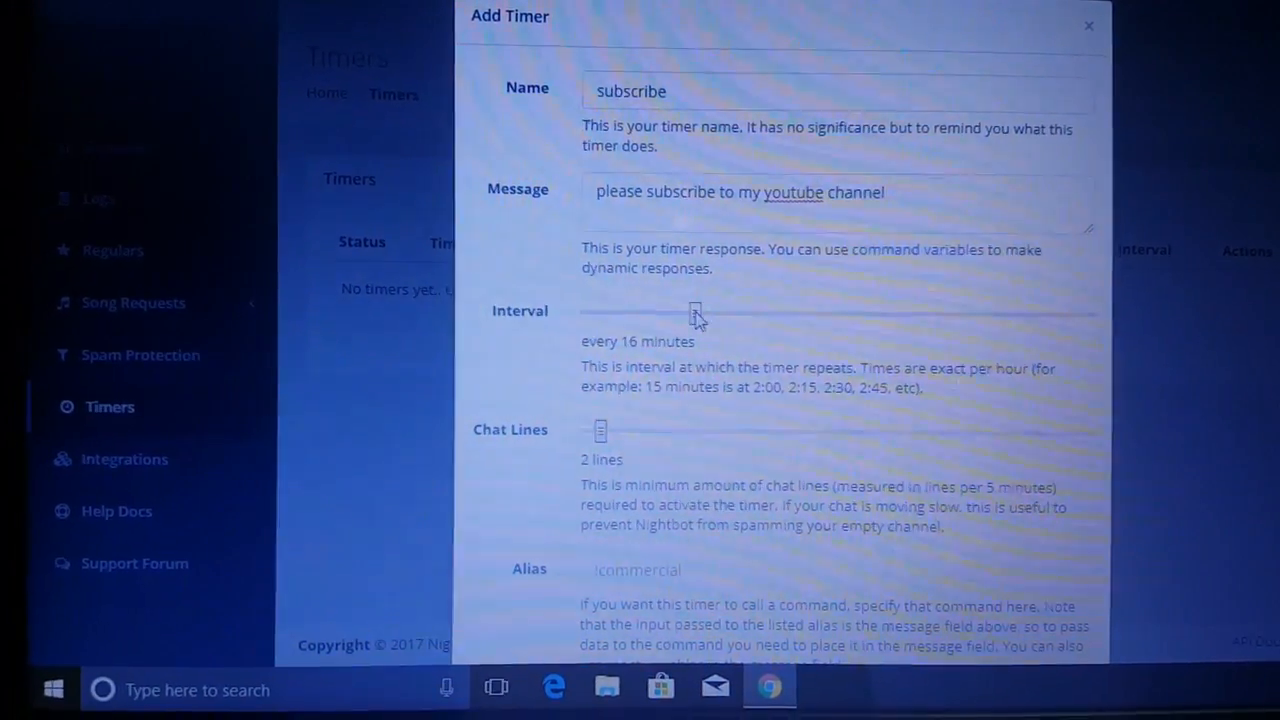
pyautogui.moveTo(696, 312); pyautogui.dragTo(662, 314)
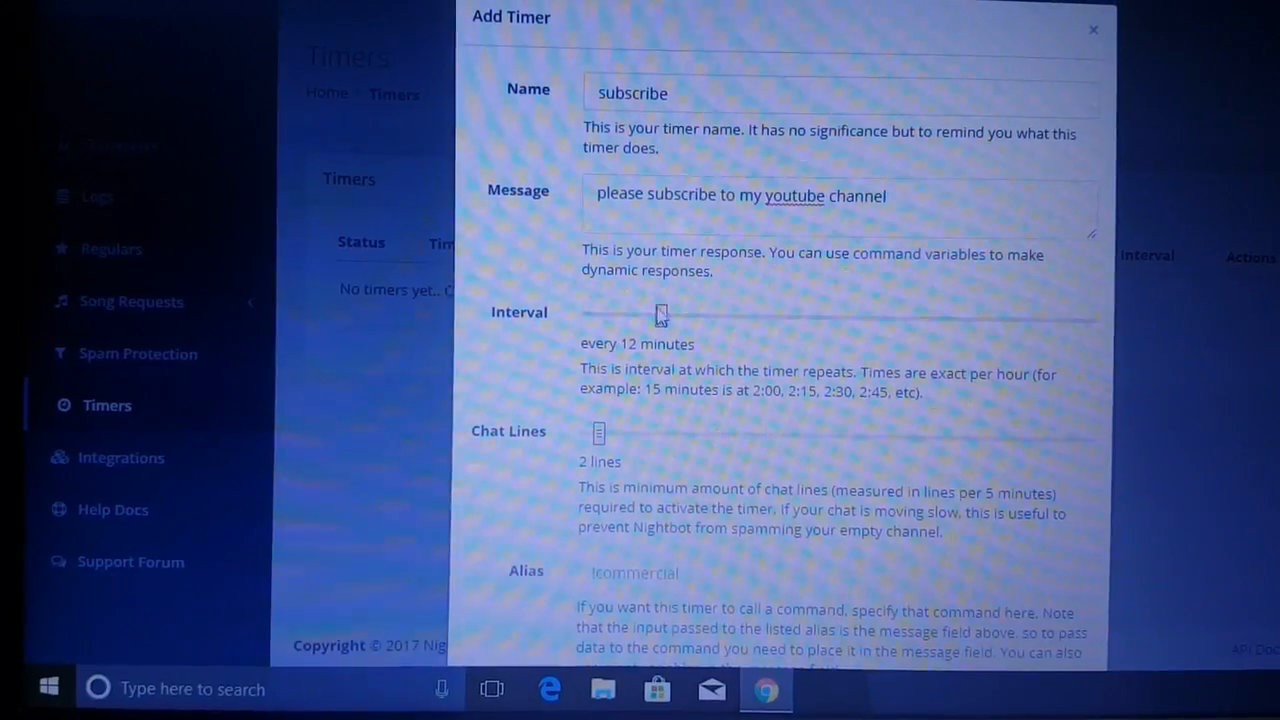
pyautogui.moveTo(660, 318); pyautogui.dragTo(652, 324)
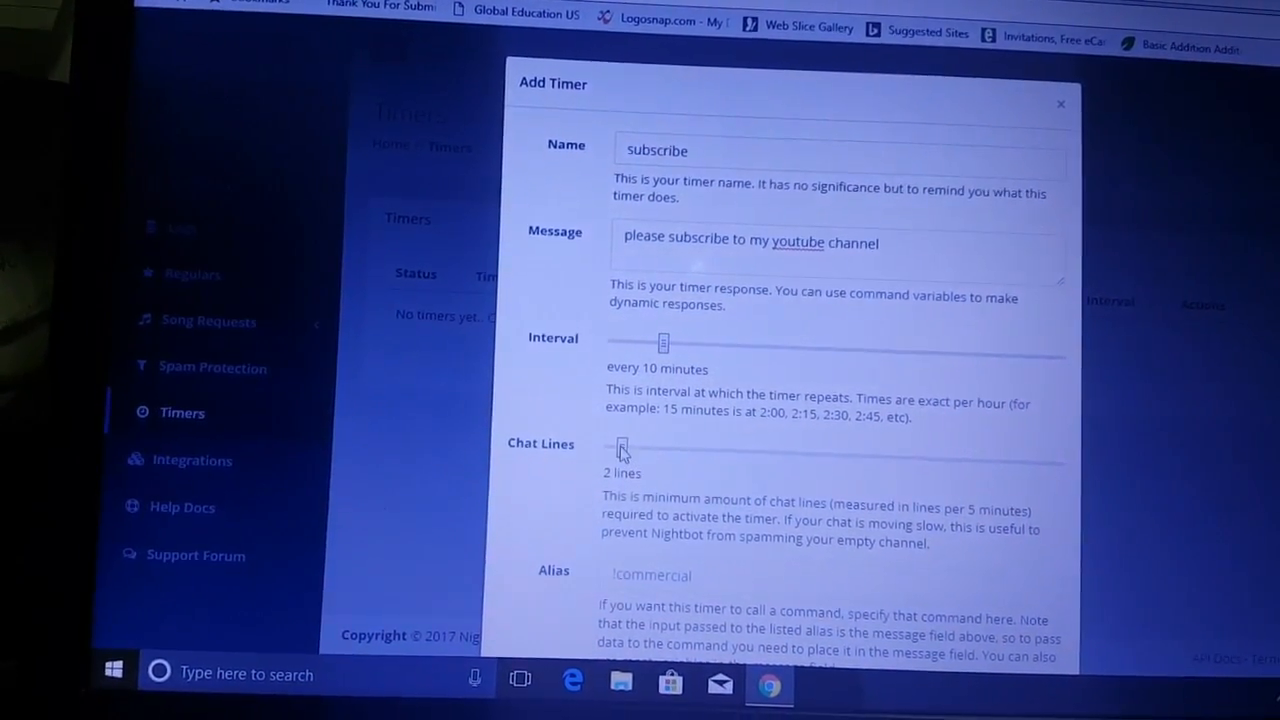
# - Require 6 chat lines before the timer fires and submit the subscribe timer
pyautogui.moveTo(620, 450); pyautogui.dragTo(650, 458)
pyautogui.write('!sub')
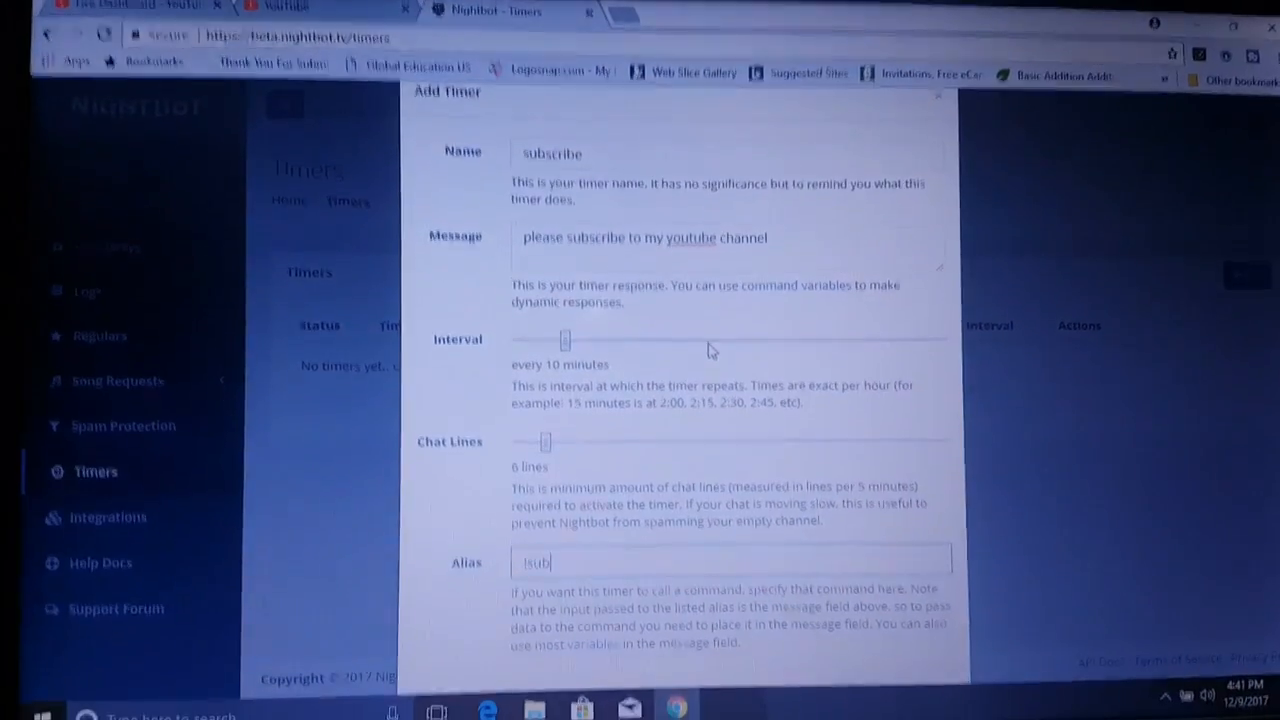
pyautogui.scroll(-3)
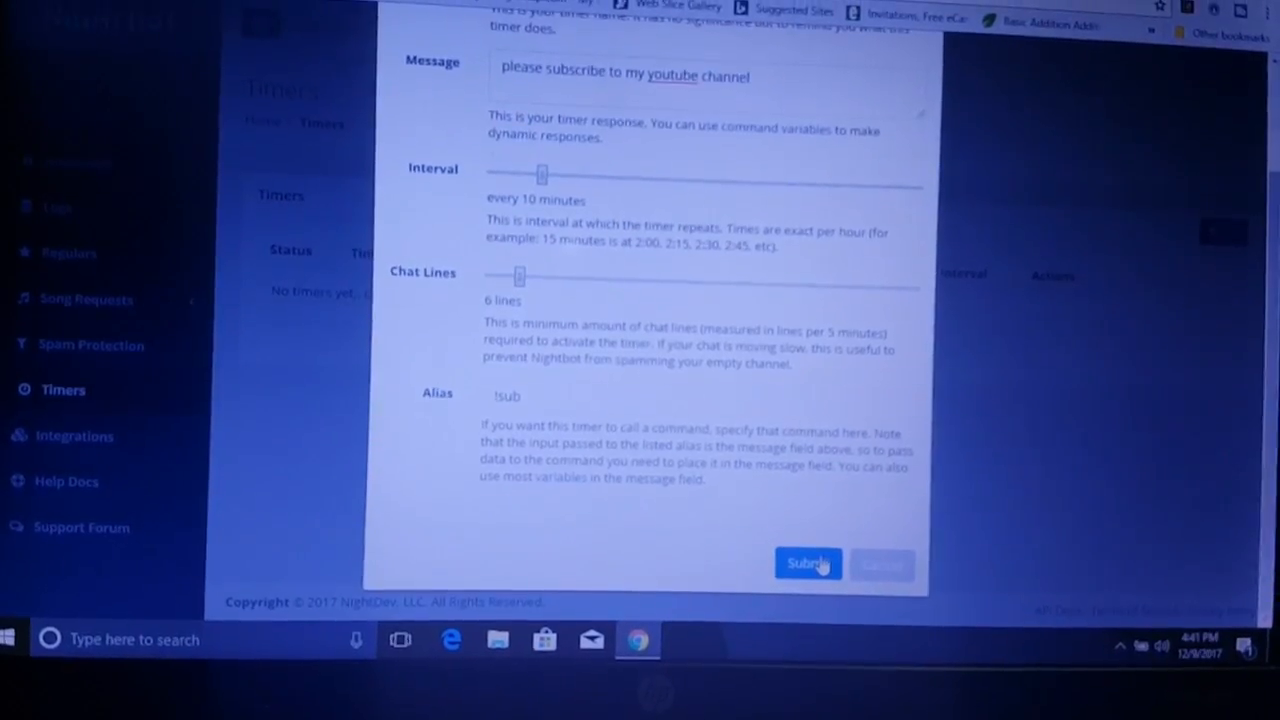
pyautogui.click(806, 564)
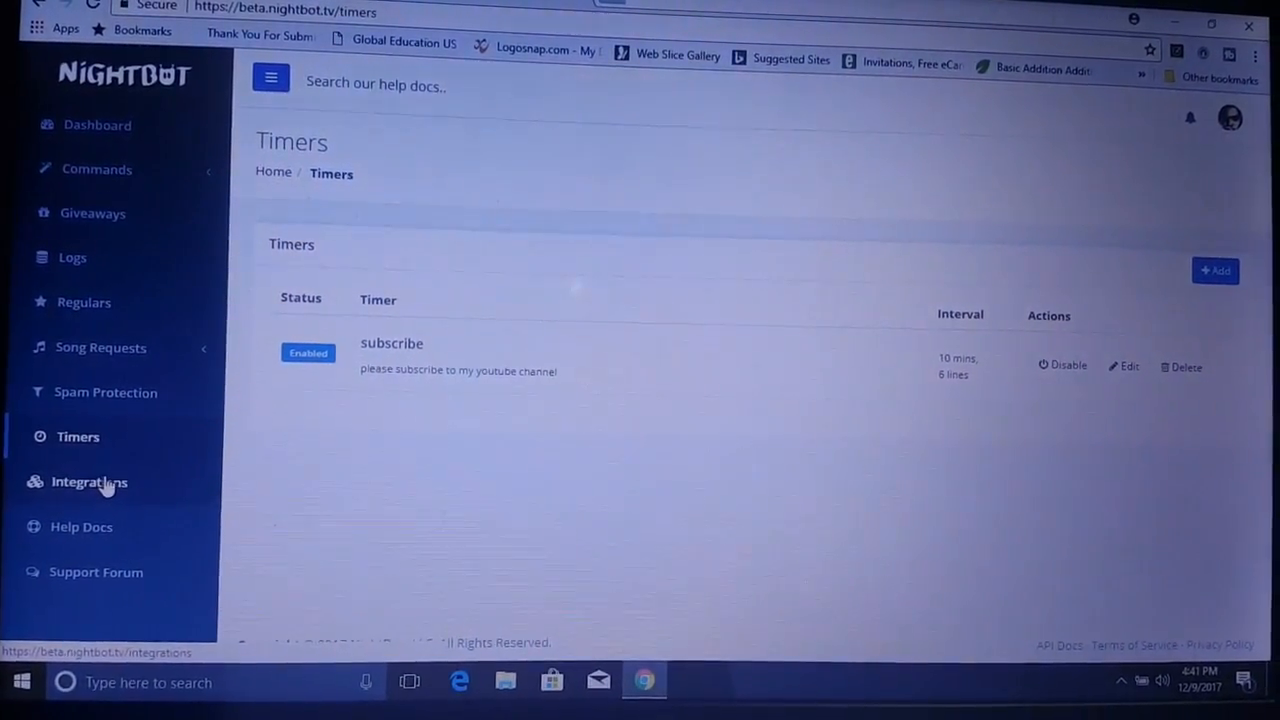
# - Confirm the subscribe timer is listed, then go to Spam Protection
pyautogui.click(104, 392)
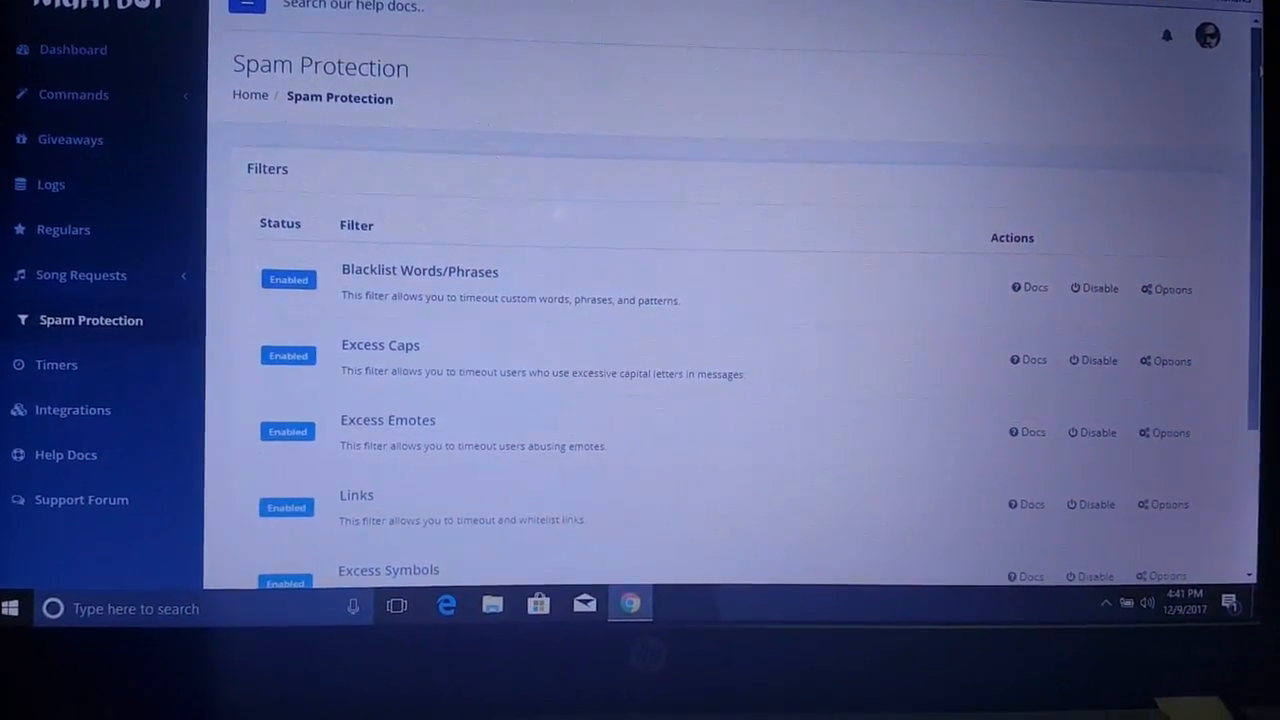
# - Look over the spam filter list and bring up Excess Caps settings
pyautogui.scroll(-3)
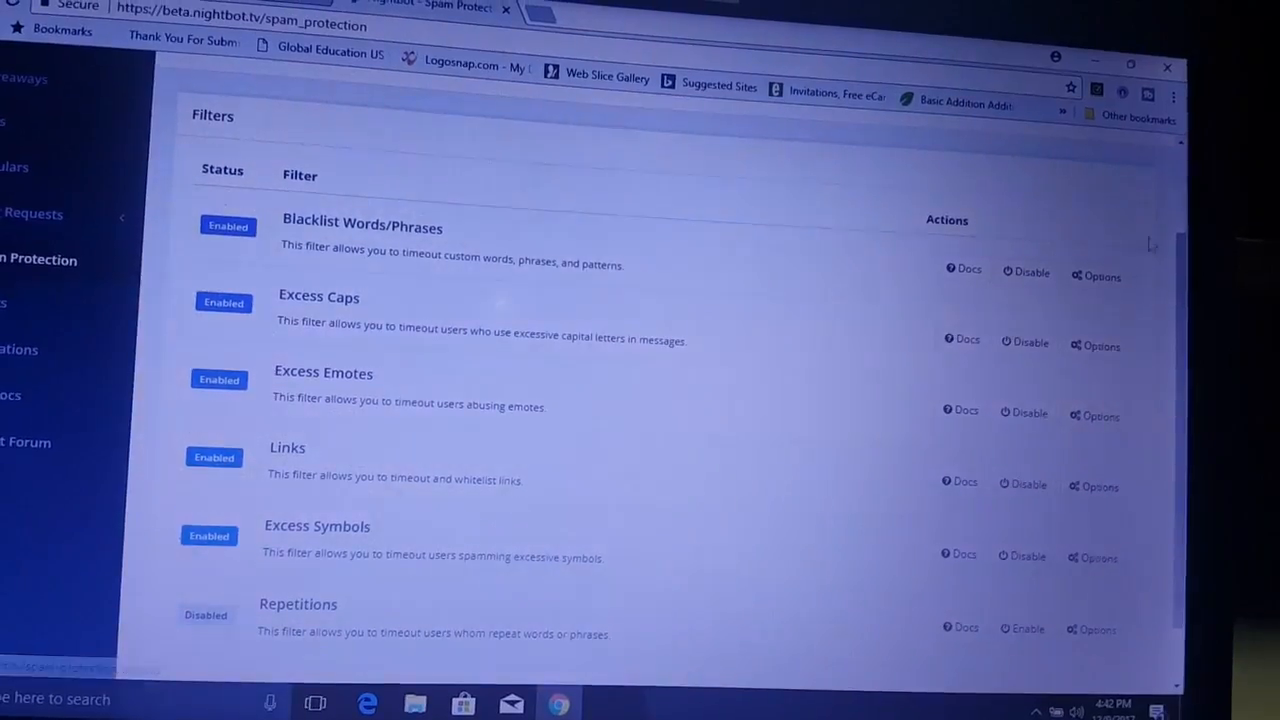
pyautogui.click(1096, 276)
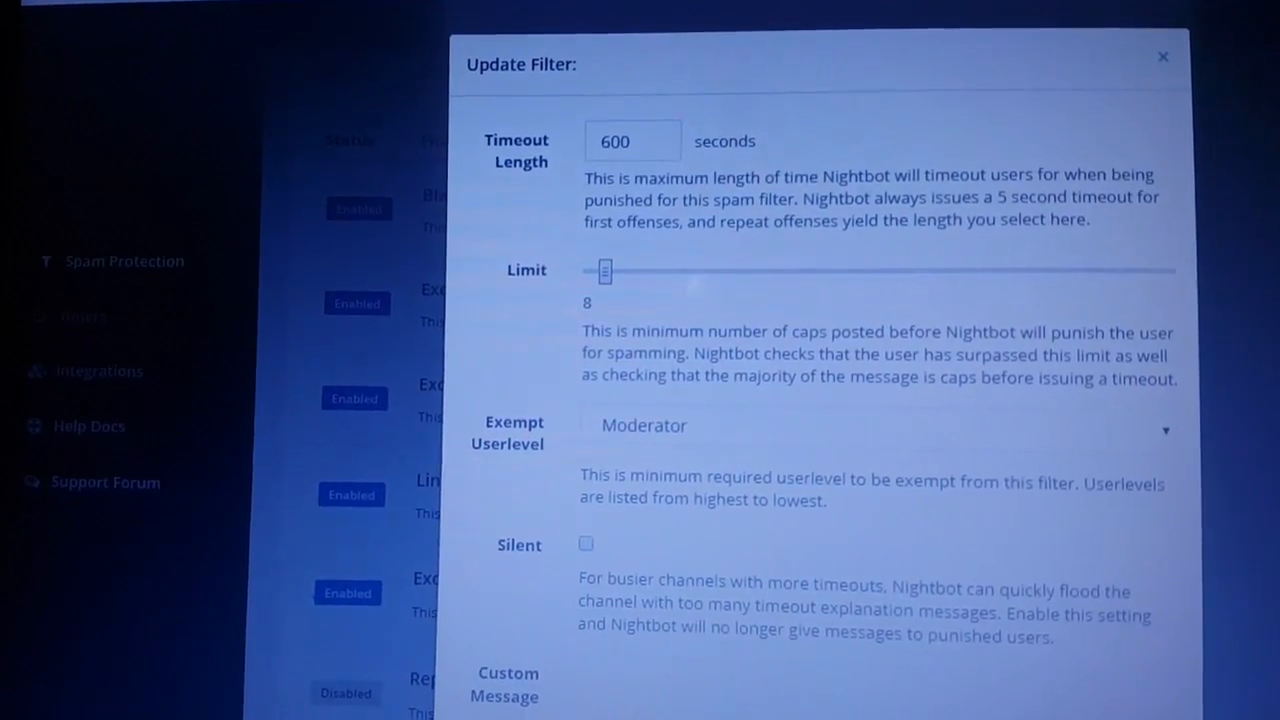
# - Review the Excess Caps timeout 600 s, limit 8 and Moderator exemption, then close it
pyautogui.scroll(-3)
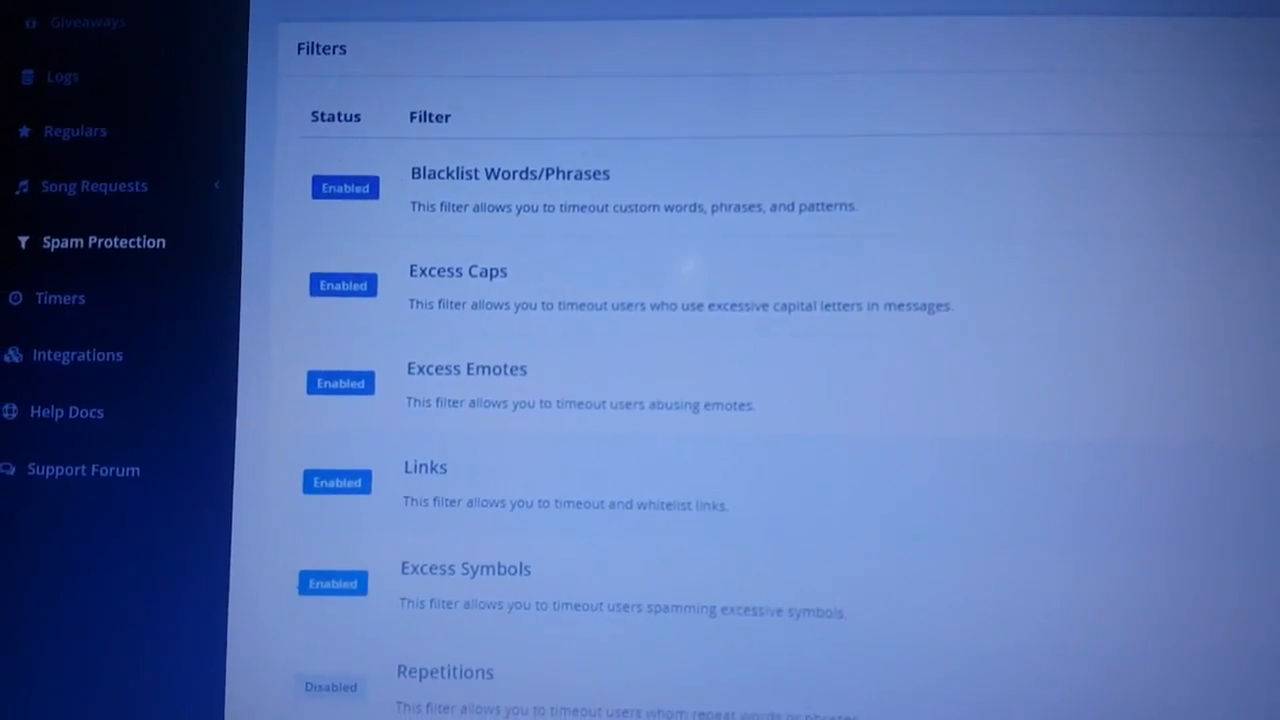
pyautogui.scroll(-3)
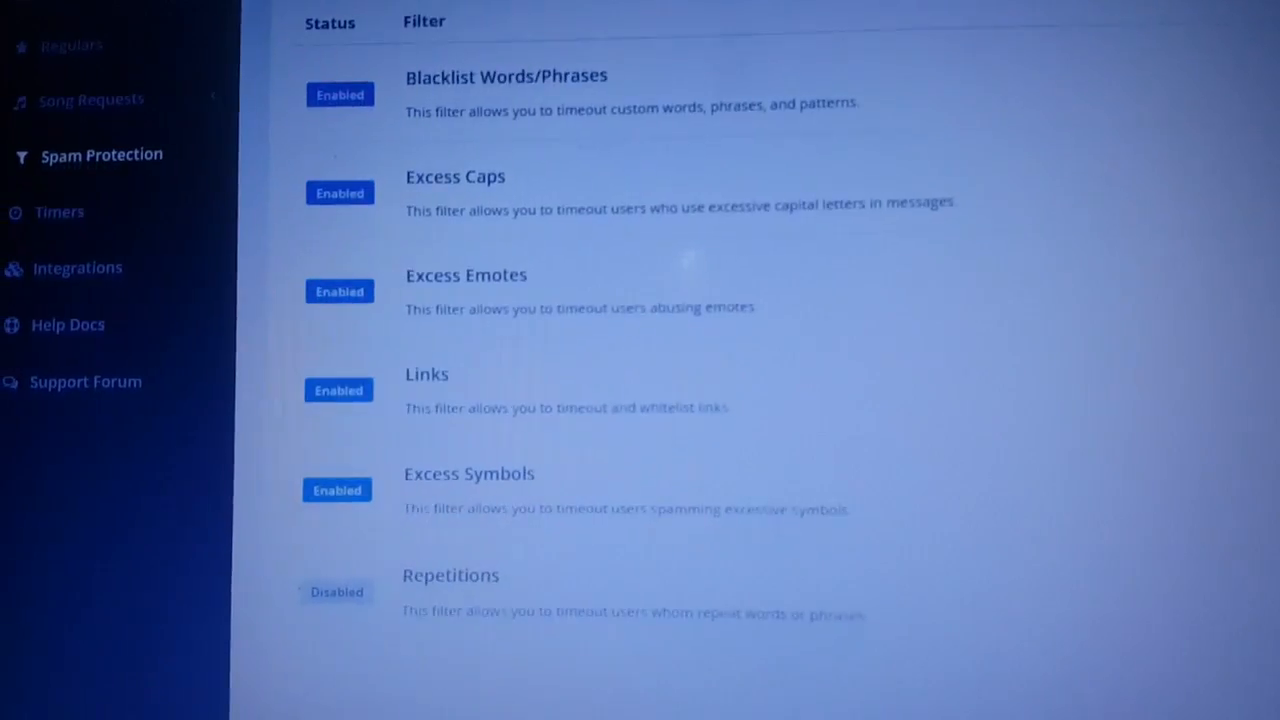
pyautogui.scroll(-3)
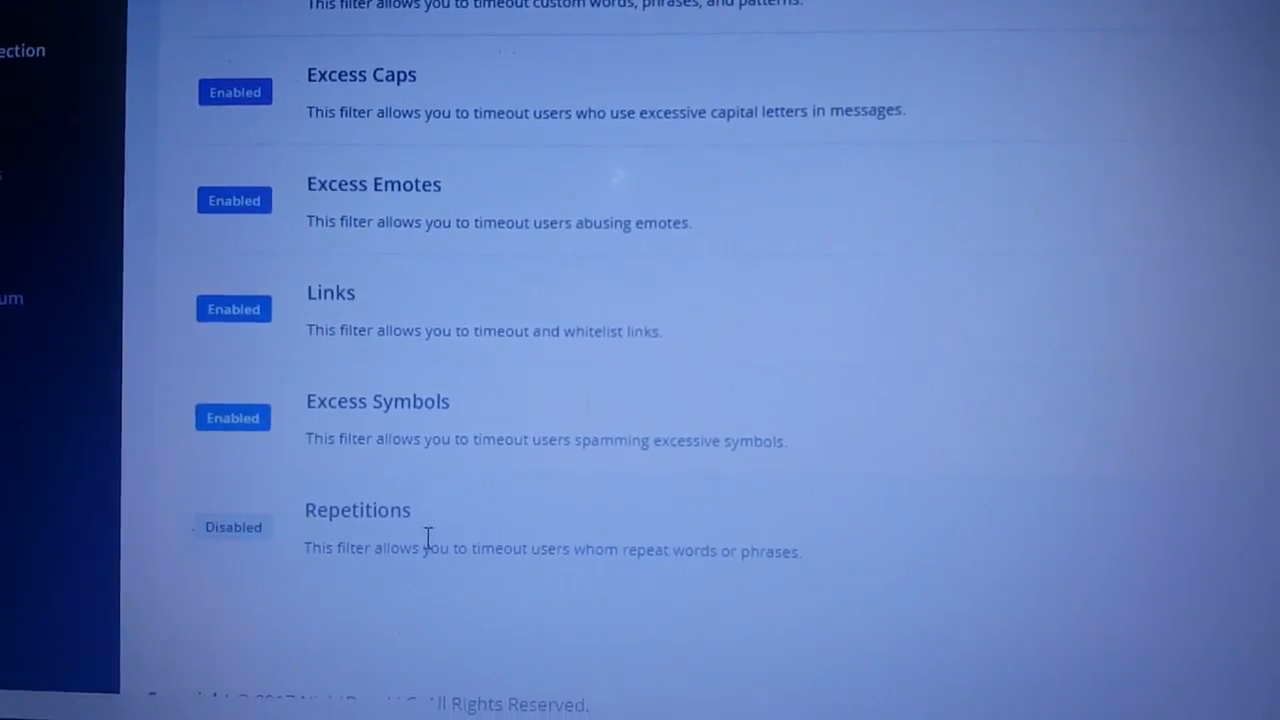
pyautogui.scroll(-3)
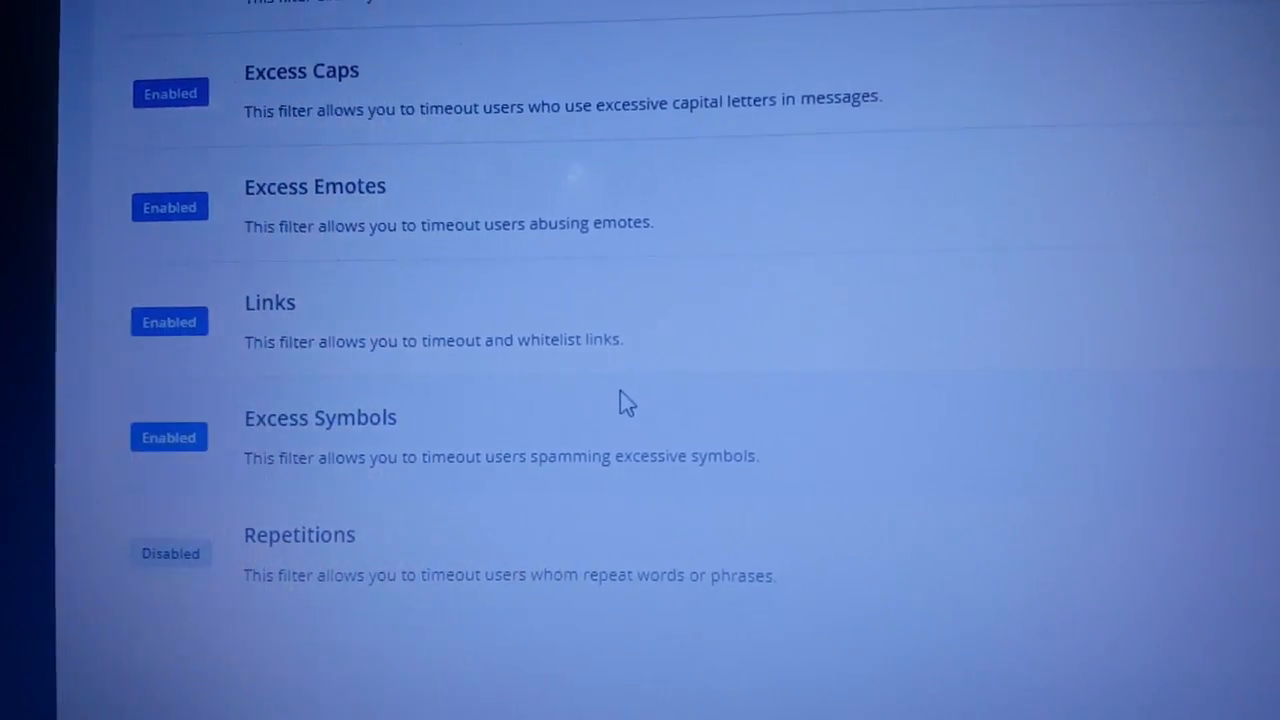
pyautogui.scroll(3)
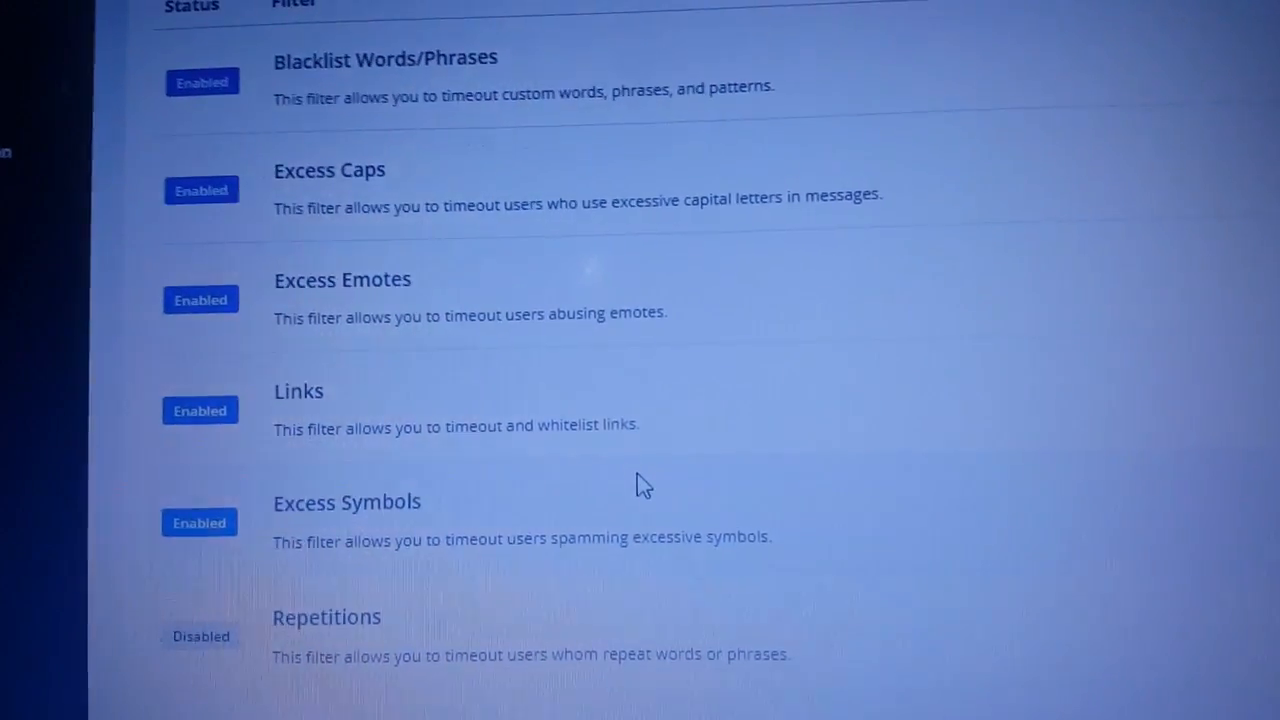